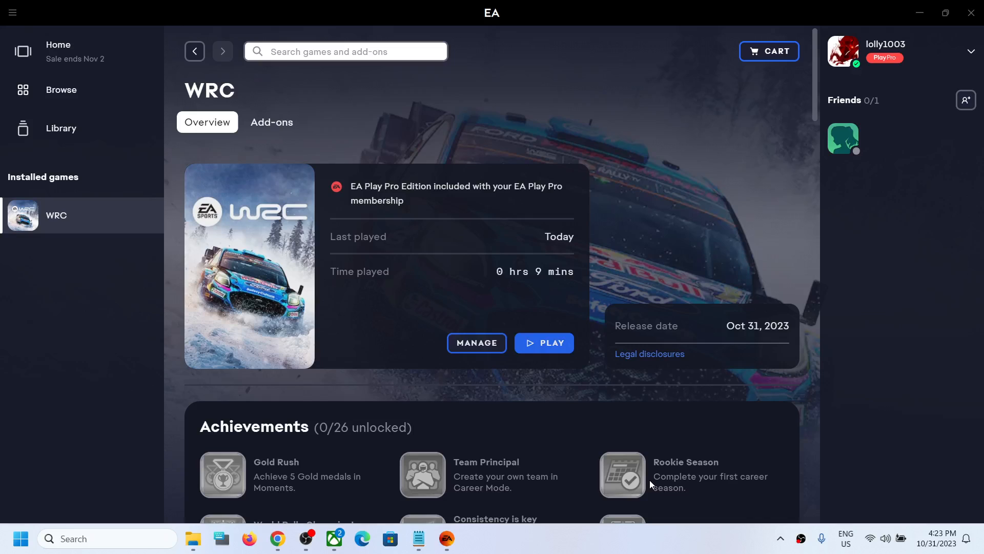
{"action": "mouse_move", "coordinate": [502, 295]}
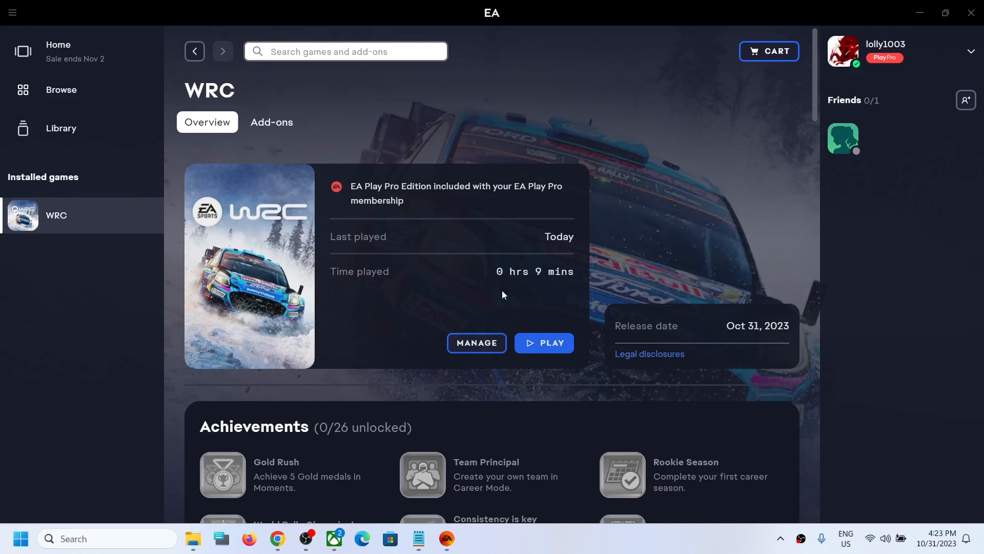
{"action": "mouse_move", "coordinate": [272, 251]}
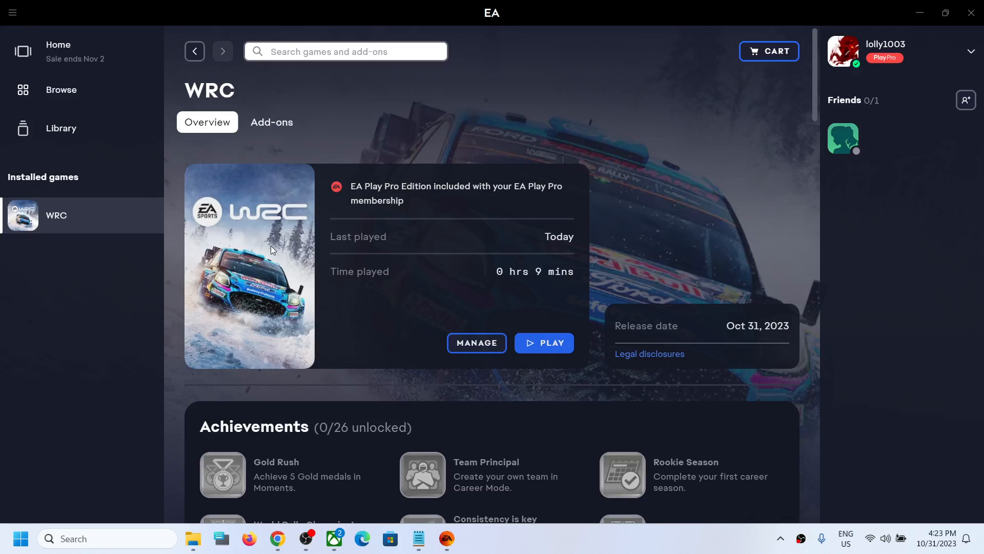
{"action": "mouse_move", "coordinate": [193, 538]}
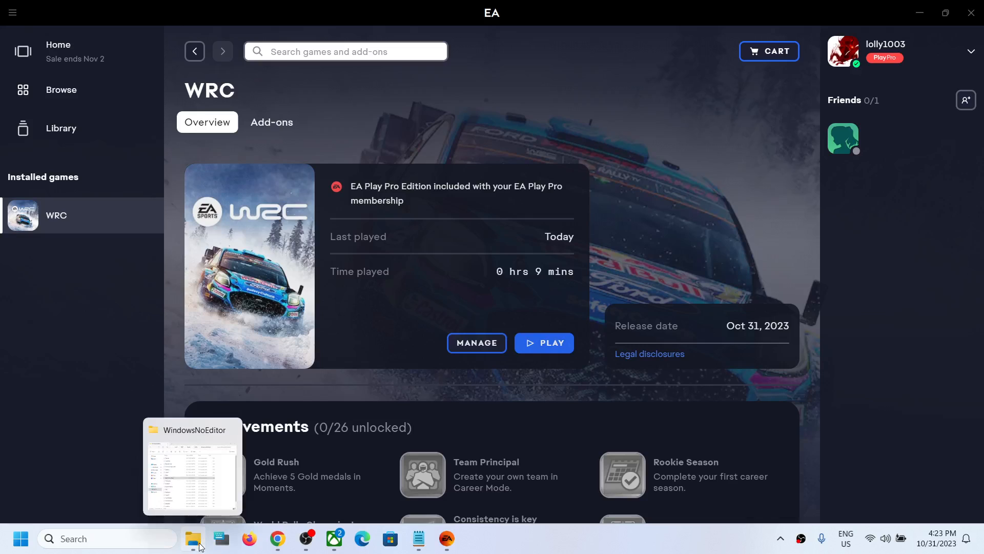
Step: Bring File Explorer forward and go into Users, then the personal user profile folder on C:
{"action": "left_click", "coordinate": [193, 538]}
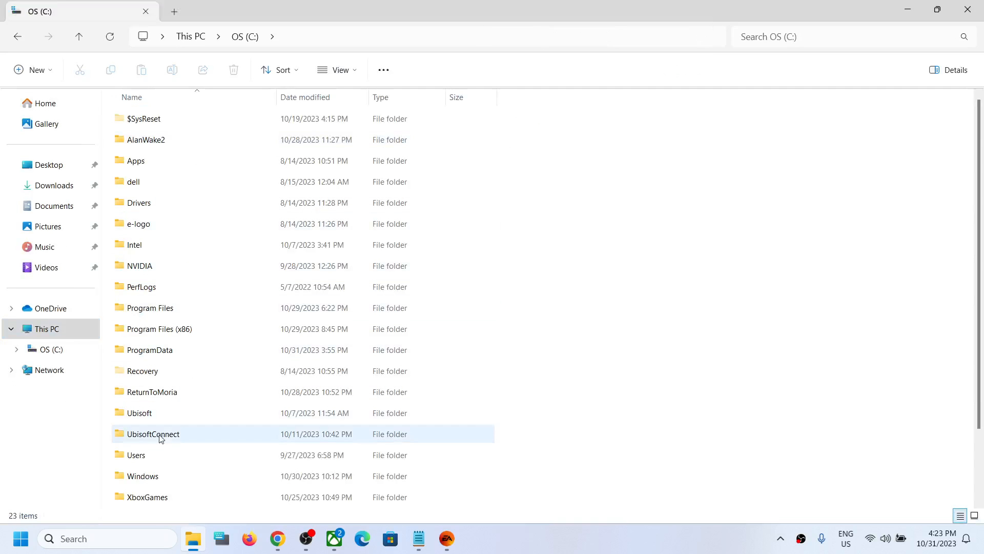
{"action": "double_click", "coordinate": [135, 455]}
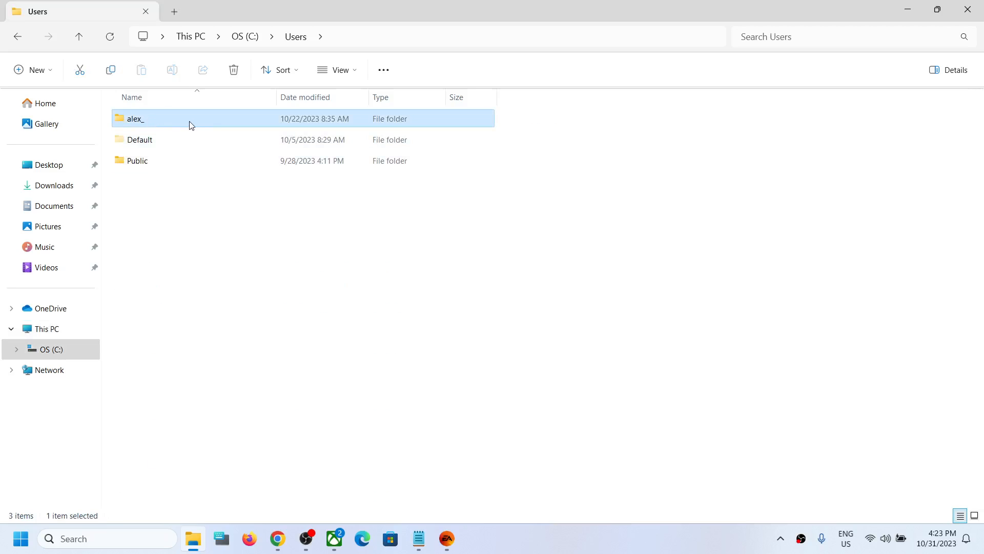
{"action": "double_click", "coordinate": [135, 119]}
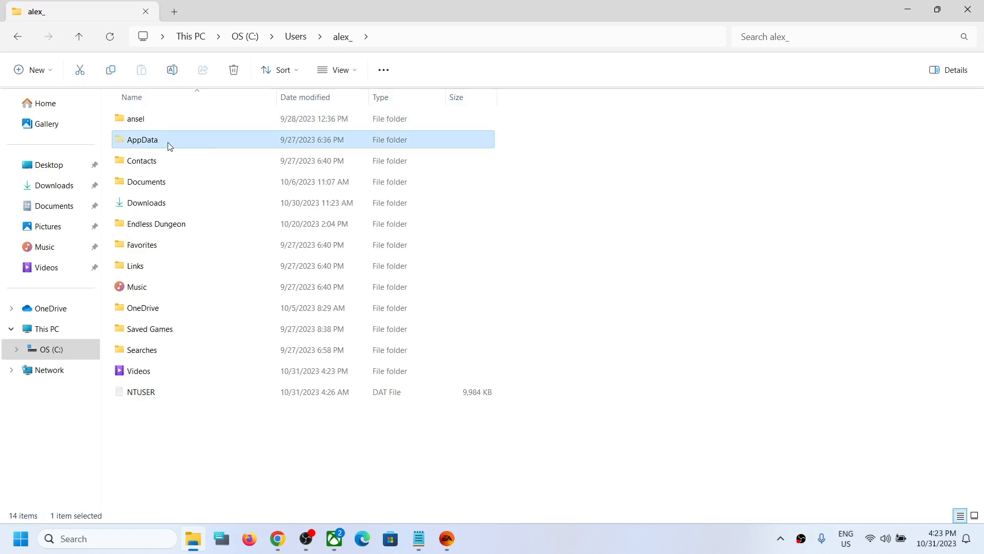
{"action": "left_click", "coordinate": [337, 70]}
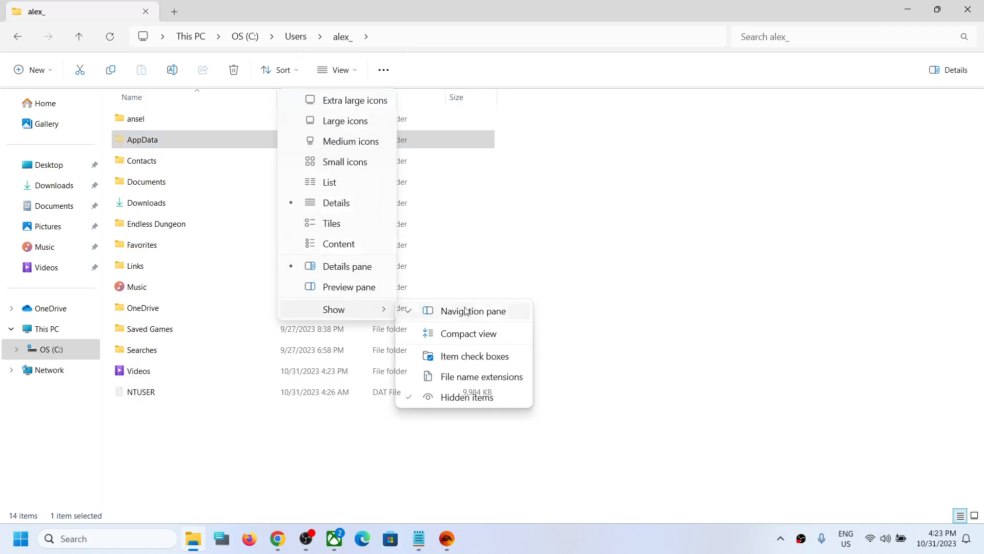
{"action": "mouse_move", "coordinate": [467, 396]}
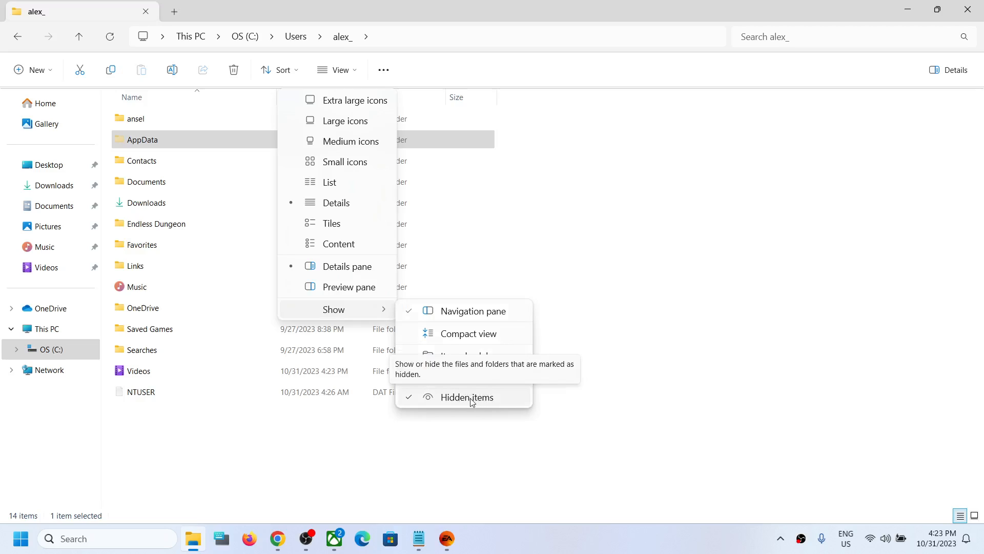
{"action": "left_click", "coordinate": [467, 397]}
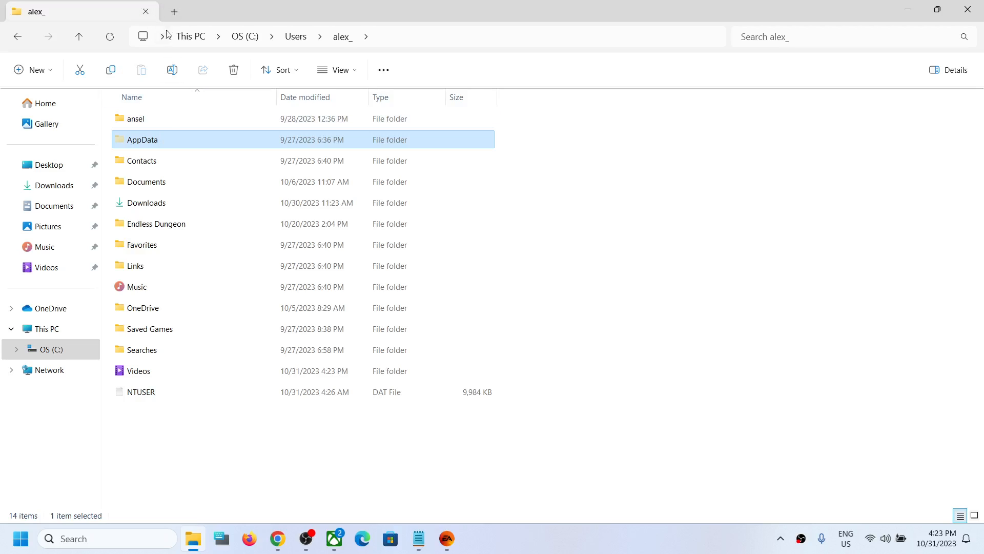
{"action": "mouse_move", "coordinate": [377, 58]}
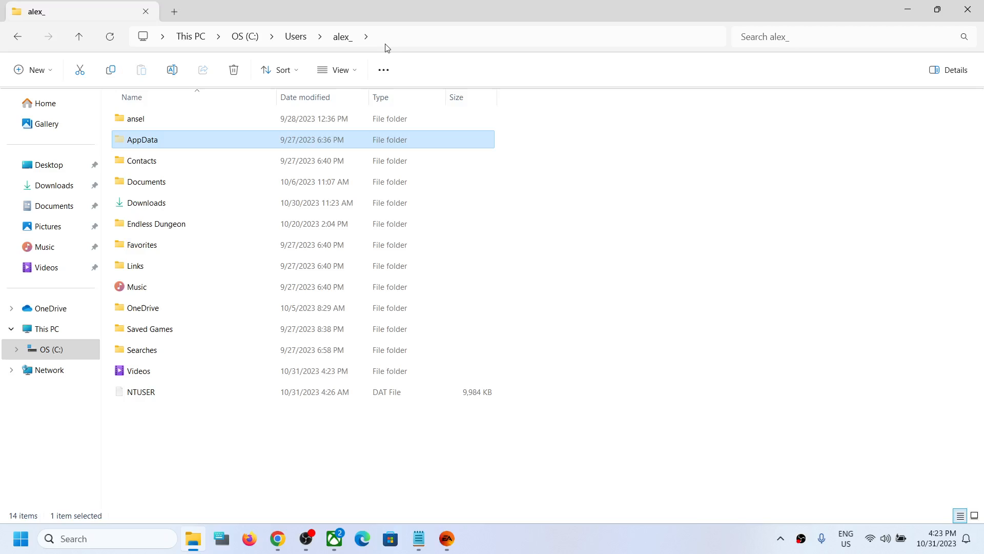
{"action": "mouse_move", "coordinate": [143, 140]}
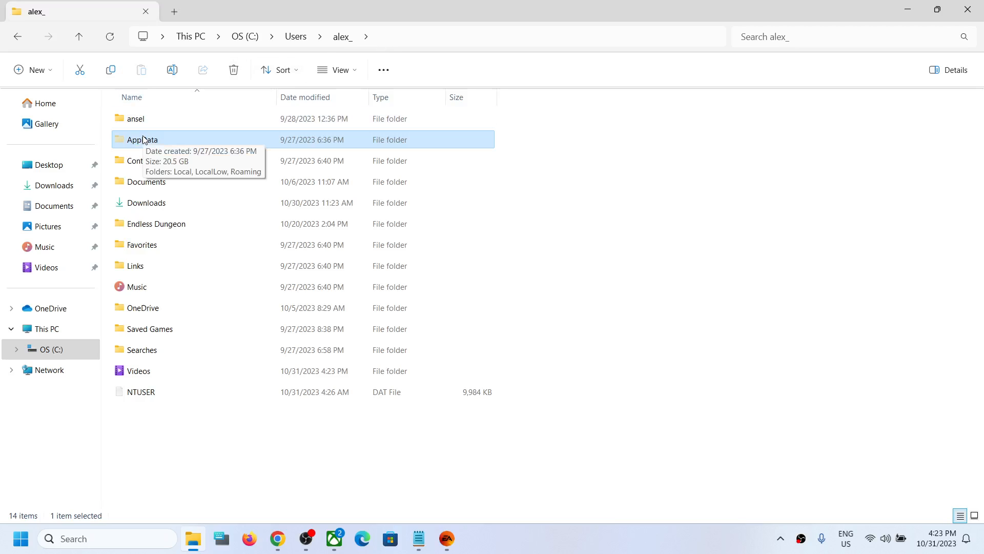
Step: Go into AppData > Local > WRC to reach the game's data folder
{"action": "double_click", "coordinate": [142, 139]}
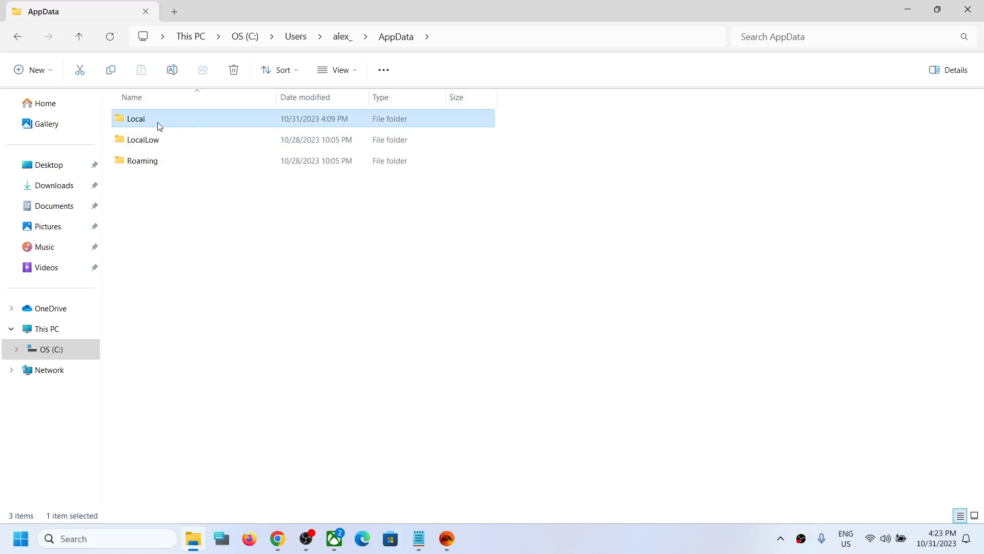
{"action": "double_click", "coordinate": [136, 119]}
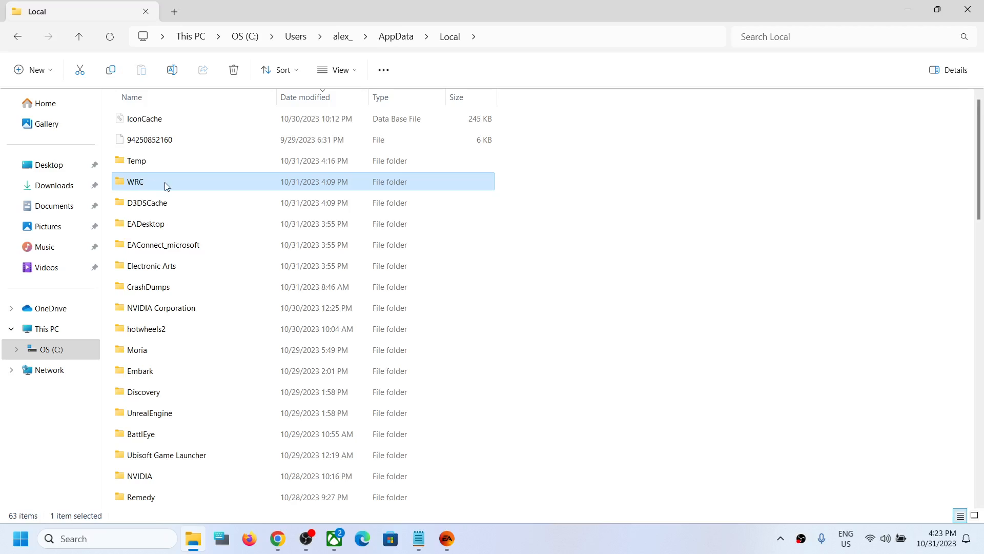
{"action": "double_click", "coordinate": [134, 181]}
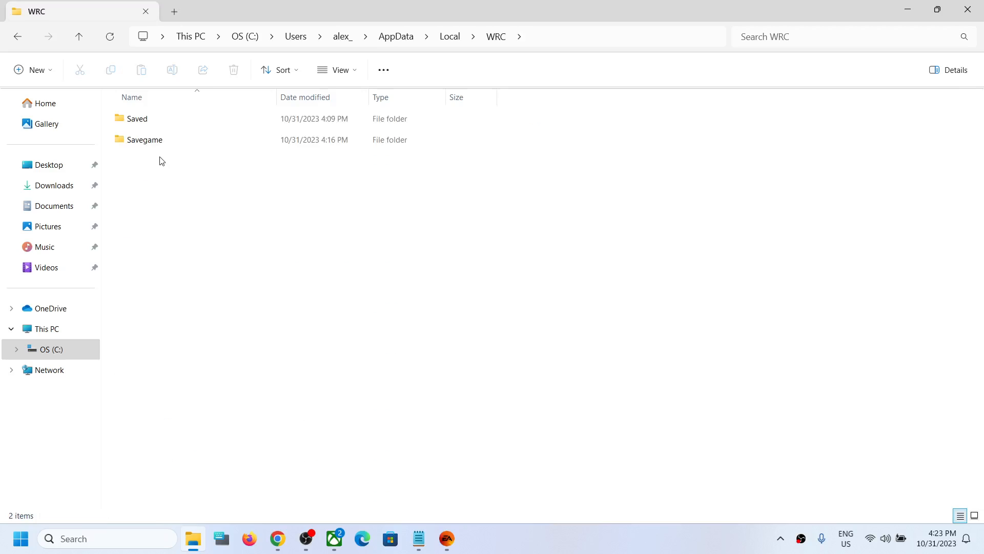
Step: Look inside the Savegame folder, then go back up to WRC
{"action": "left_click", "coordinate": [144, 139]}
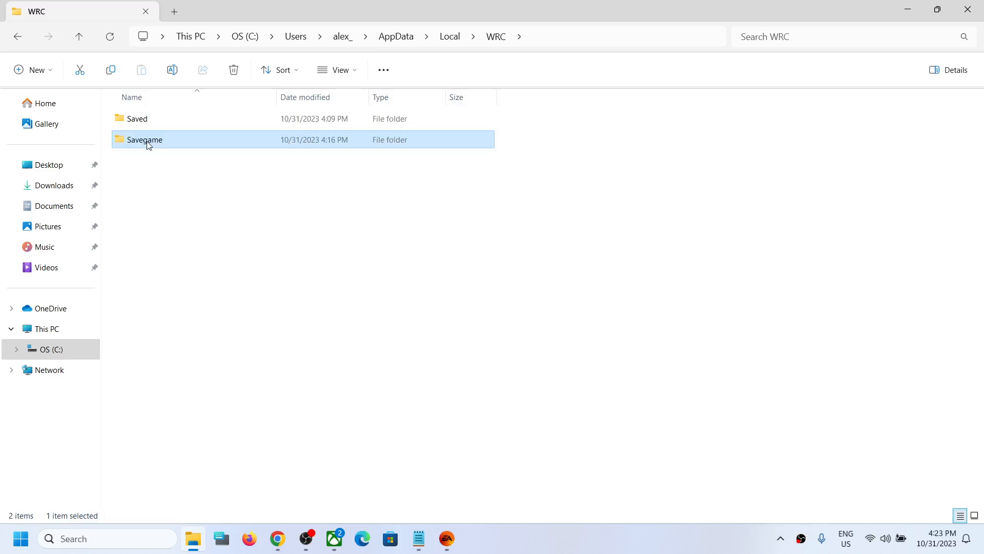
{"action": "double_click", "coordinate": [144, 139]}
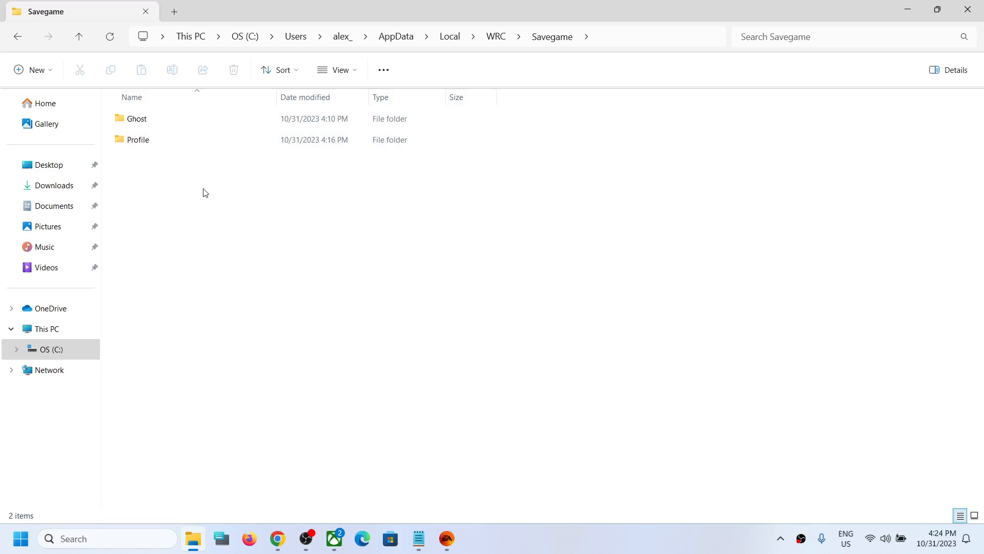
{"action": "double_click", "coordinate": [137, 119]}
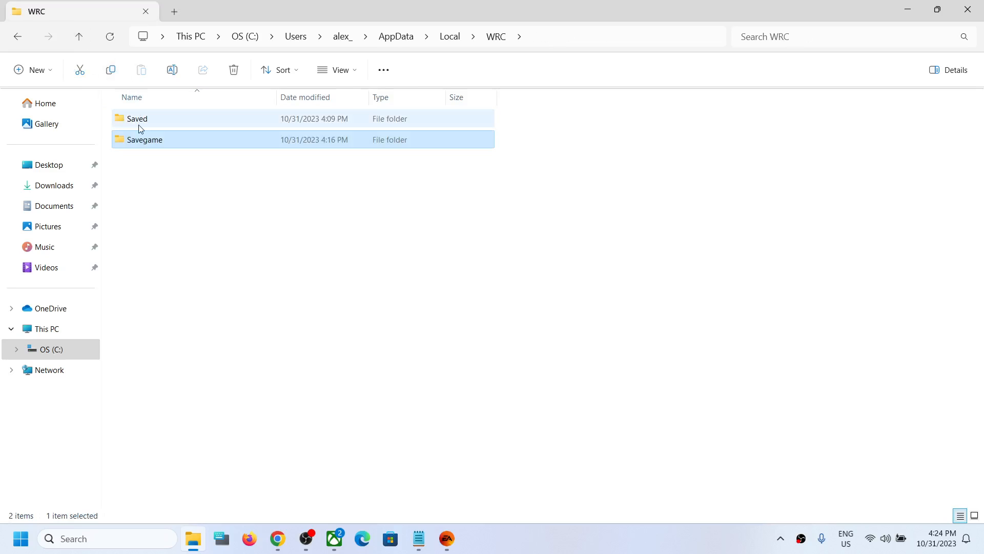
Step: Go into Saved > Config > WindowsNoEditor to list the configuration files
{"action": "double_click", "coordinate": [137, 119]}
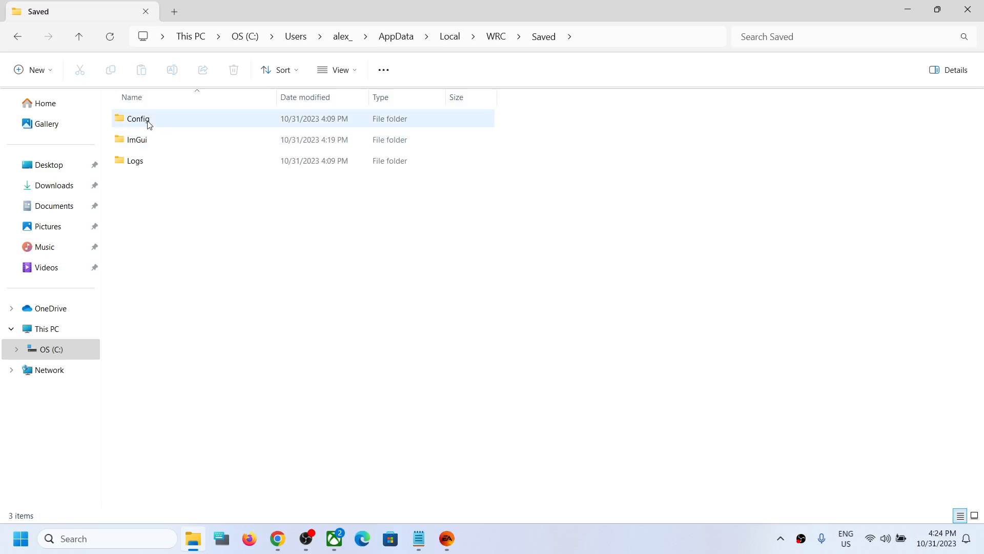
{"action": "double_click", "coordinate": [138, 119]}
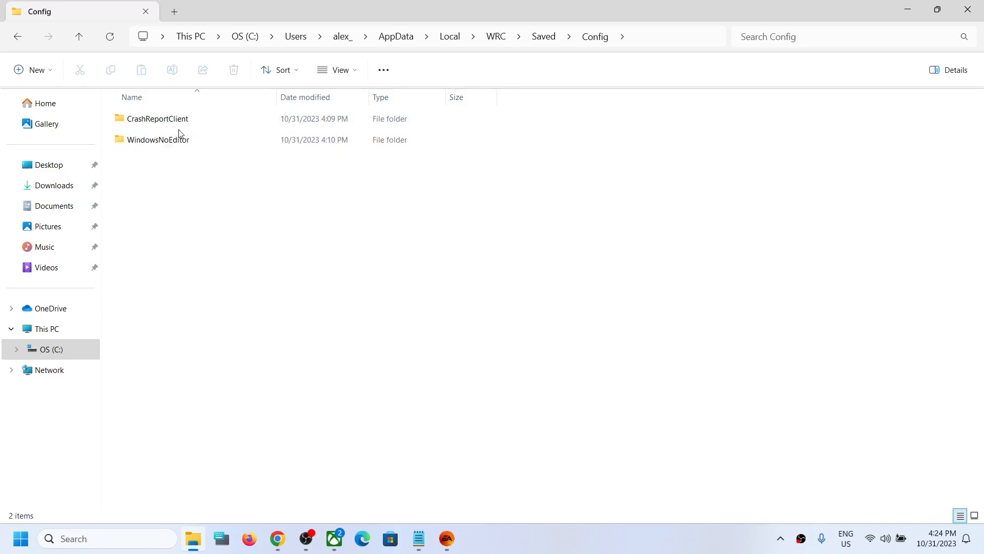
{"action": "left_click", "coordinate": [158, 140]}
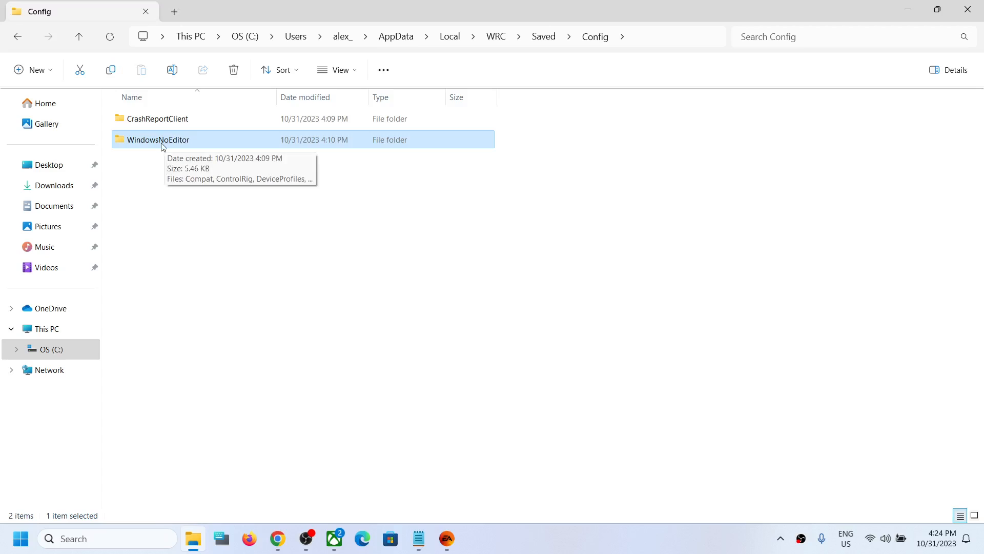
{"action": "double_click", "coordinate": [158, 140]}
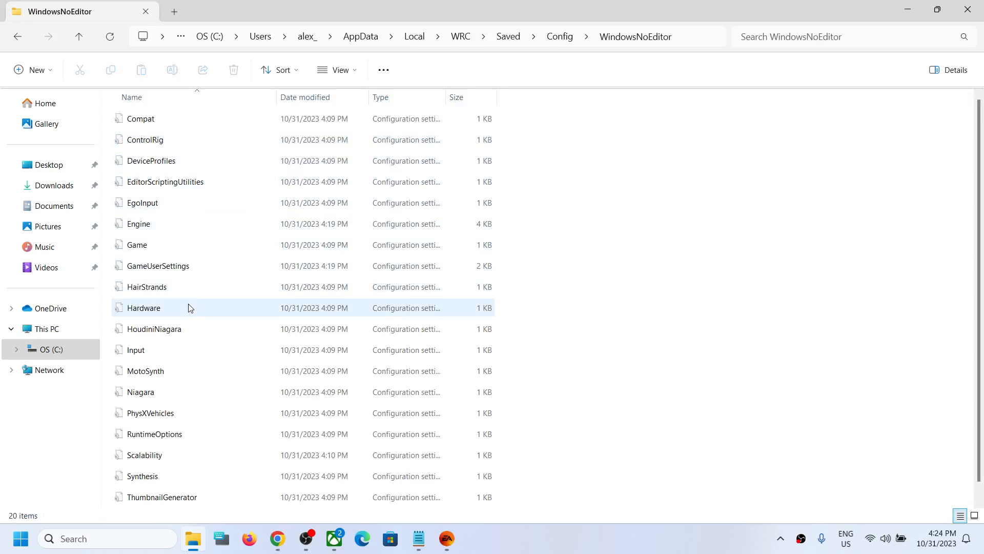
Step: Select and open the GameUserSettings file, then return to the EA app's WRC page
{"action": "left_click", "coordinate": [158, 265]}
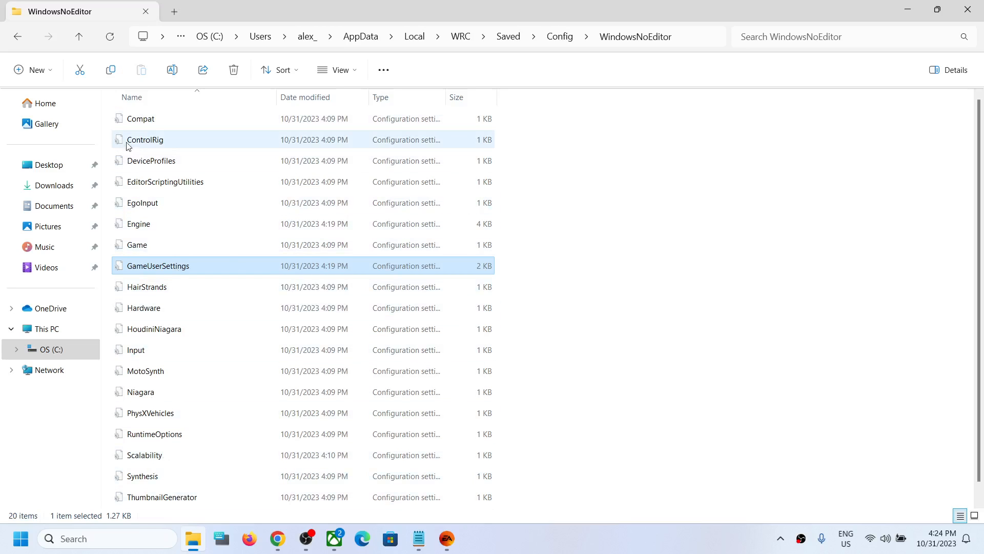
{"action": "mouse_move", "coordinate": [160, 328]}
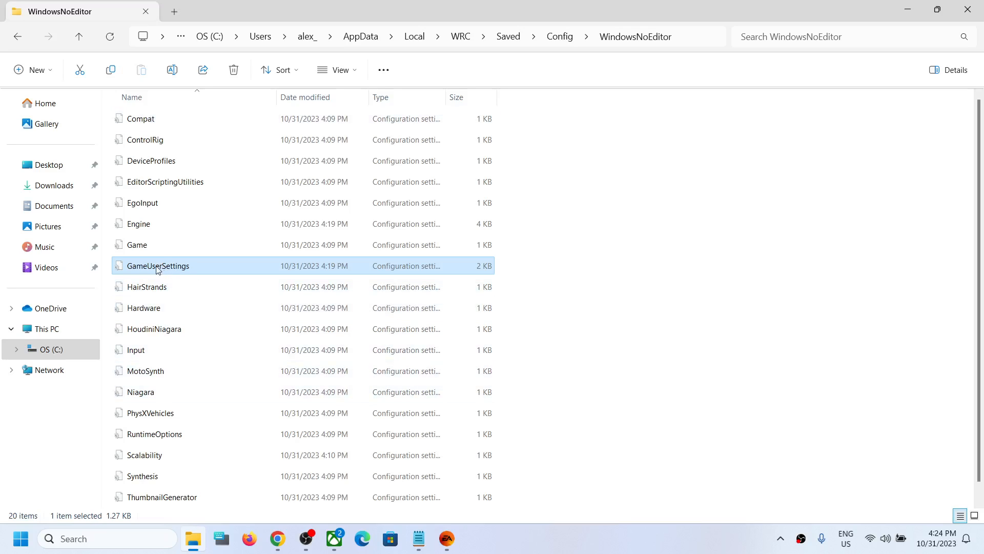
{"action": "double_click", "coordinate": [158, 265]}
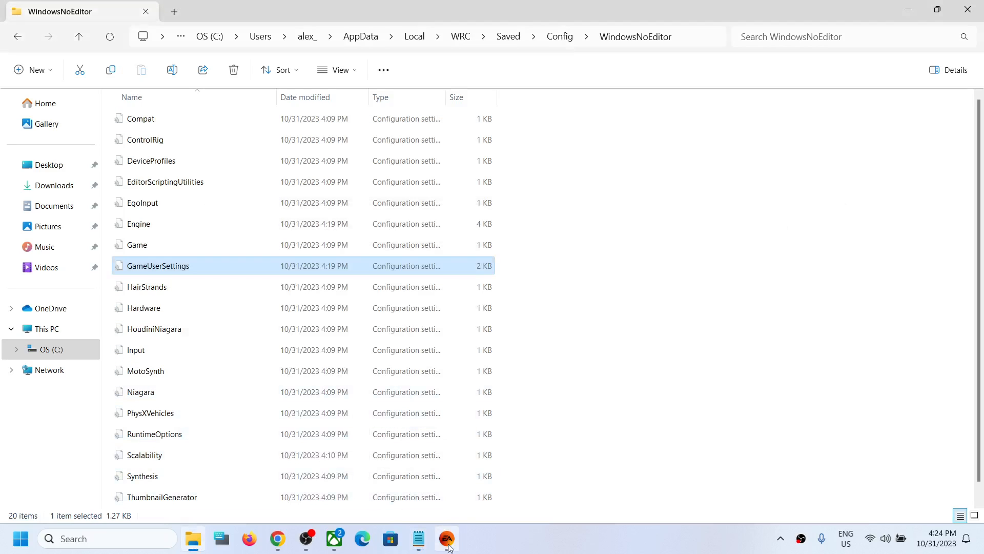
{"action": "left_click", "coordinate": [446, 538]}
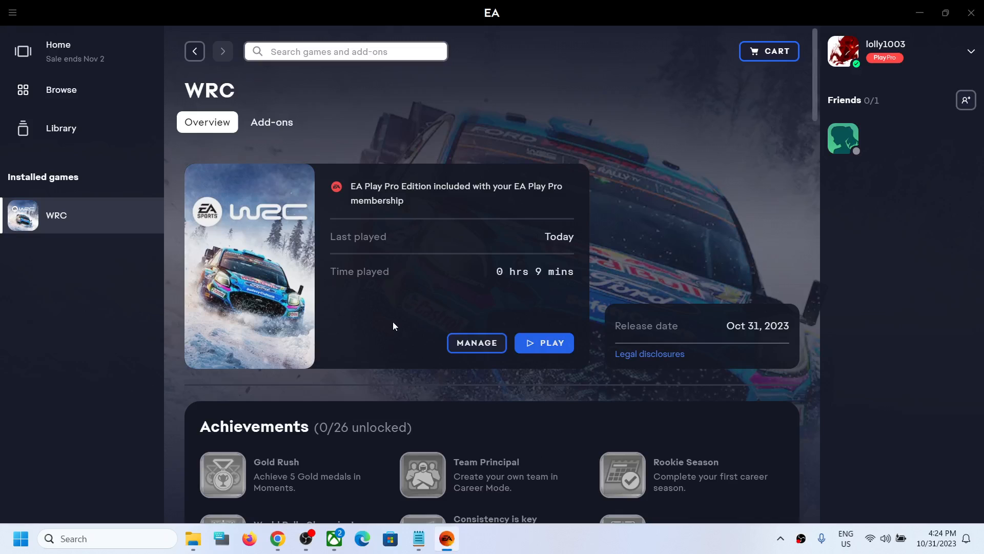
{"action": "mouse_move", "coordinate": [579, 544]}
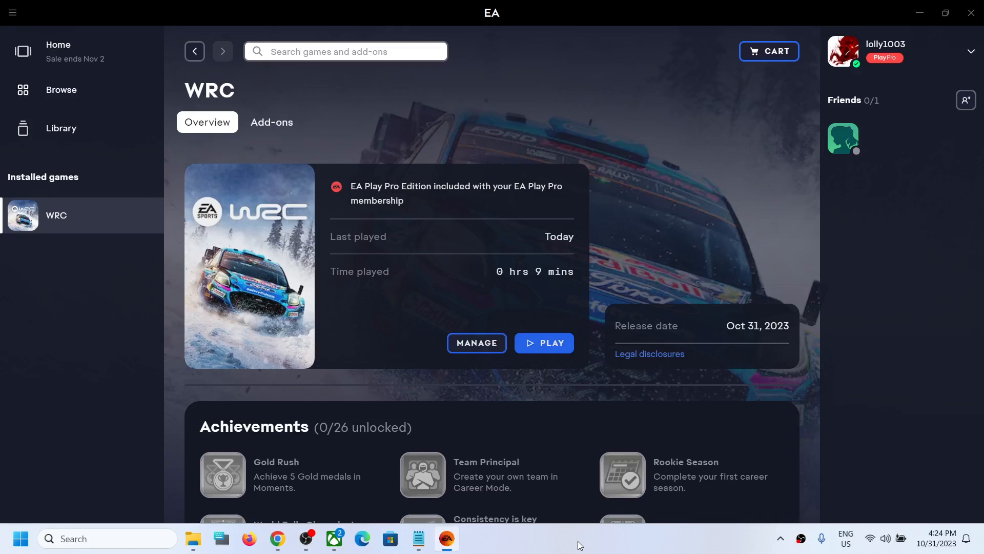